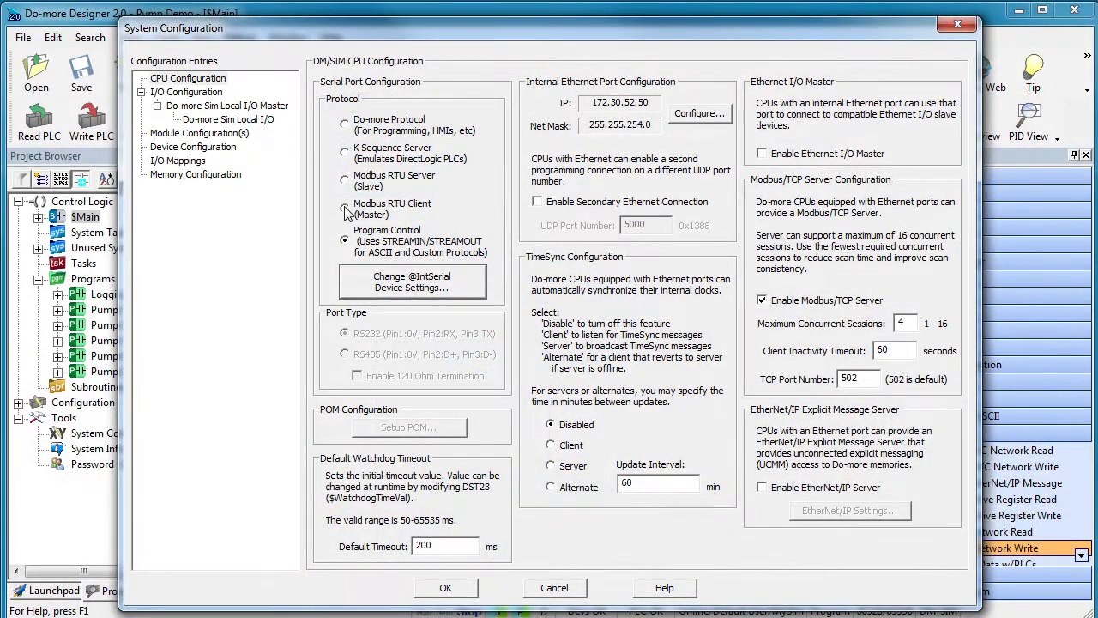
Review the serial Modbus client's device settings and close System Configuration
left_click(412, 282)
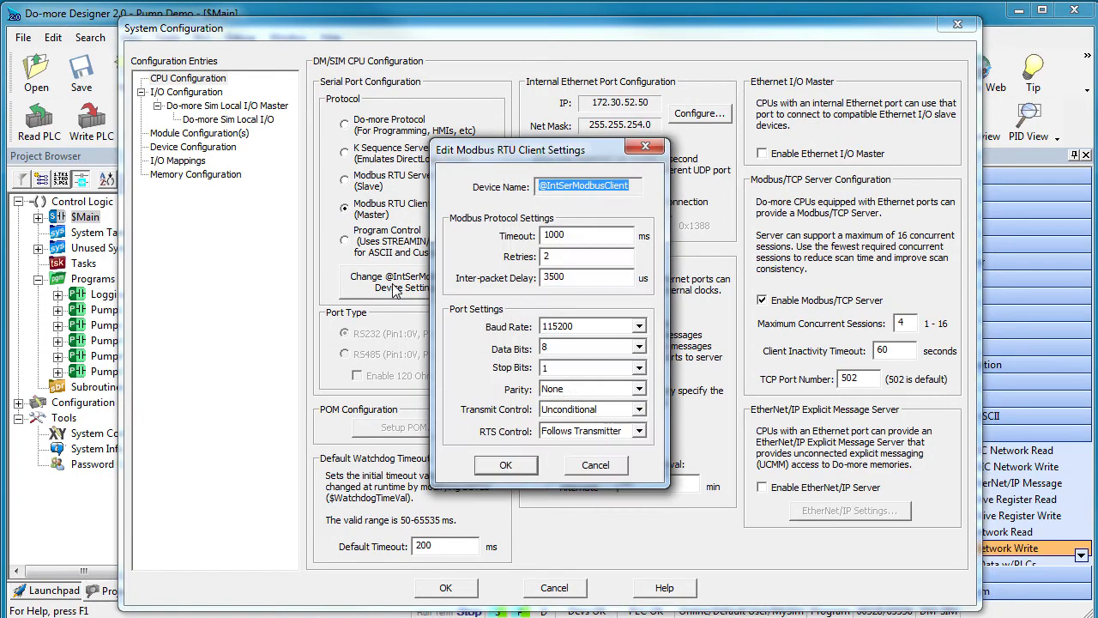
left_click(639, 326)
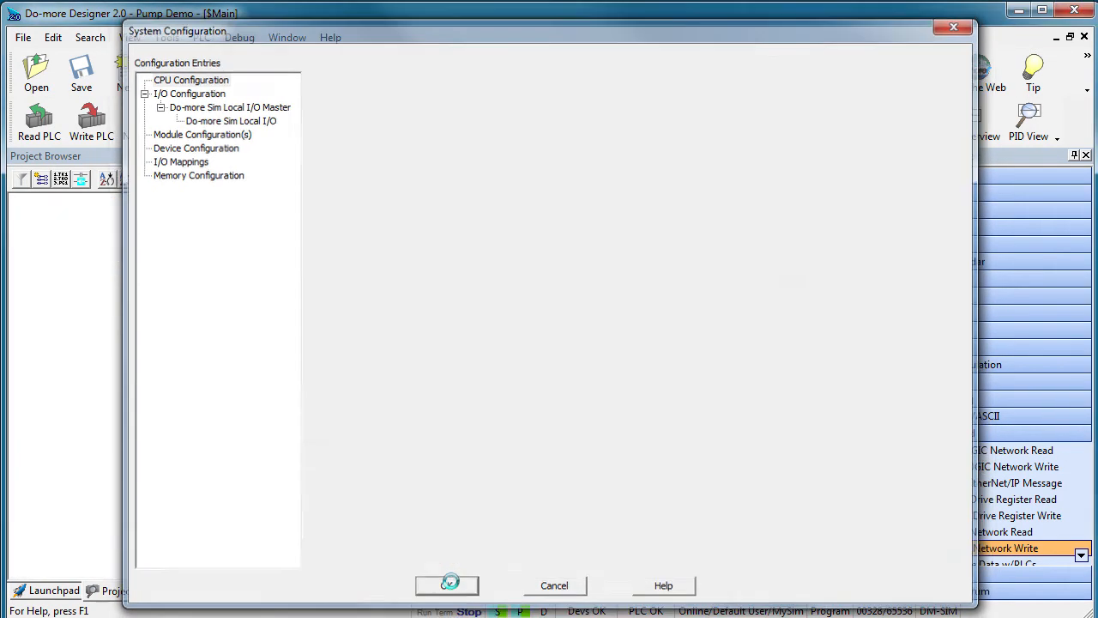
left_click(446, 585)
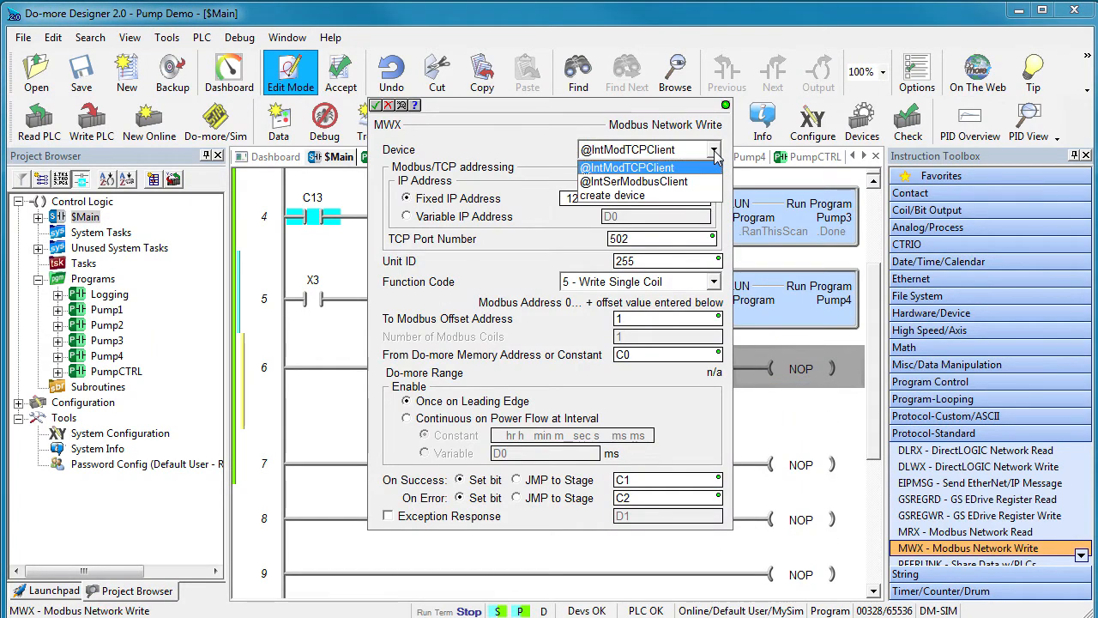
left_click(635, 182)
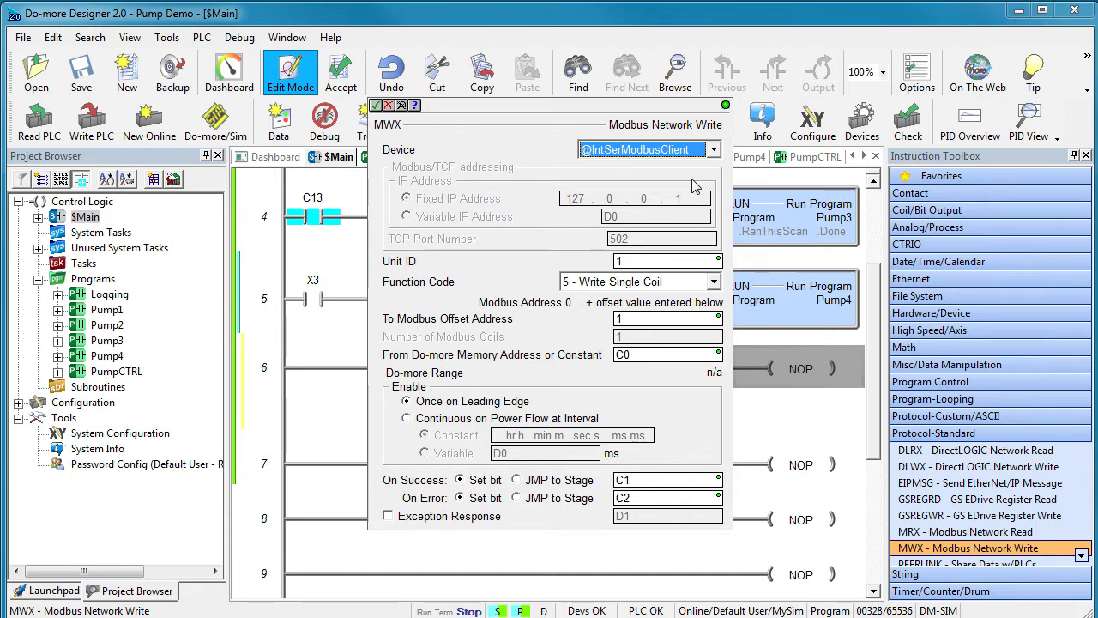
left_click(714, 149)
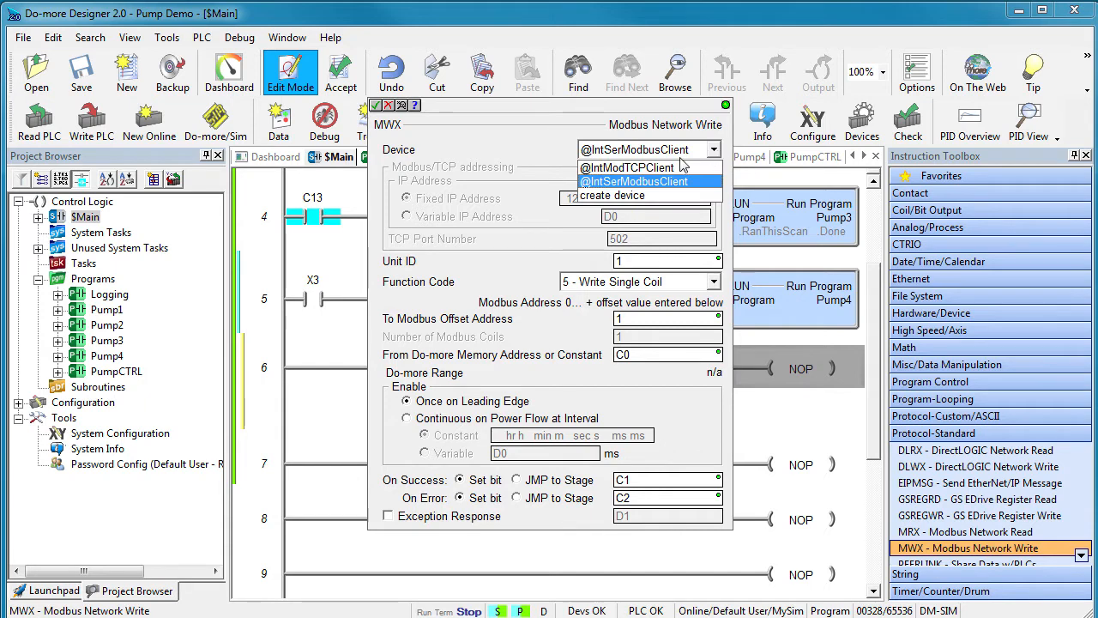
left_click(628, 168)
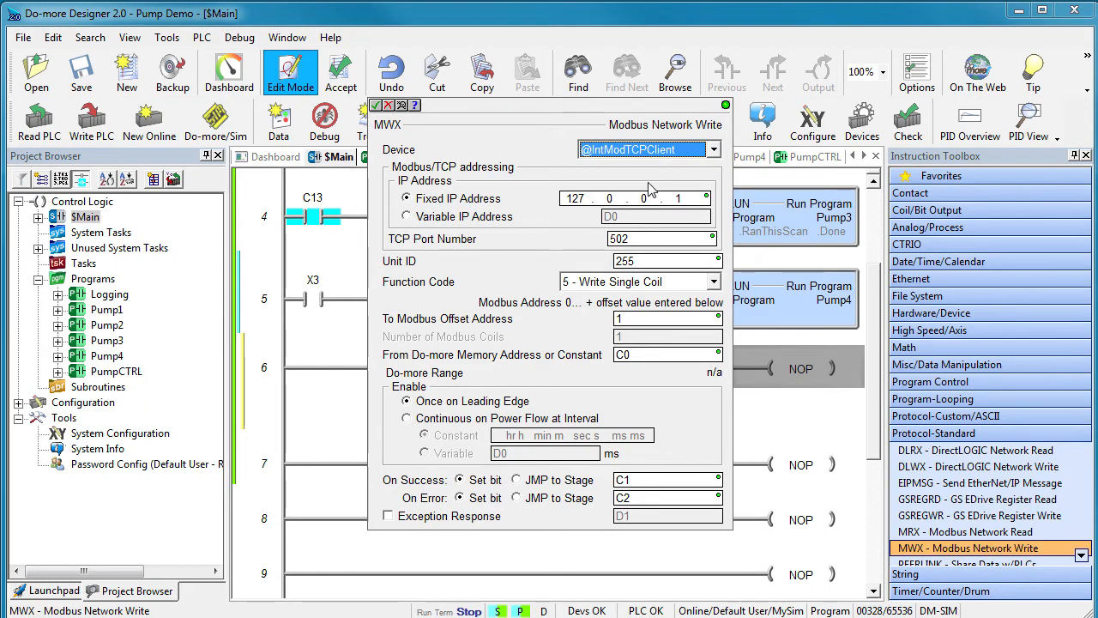
left_click(340, 72)
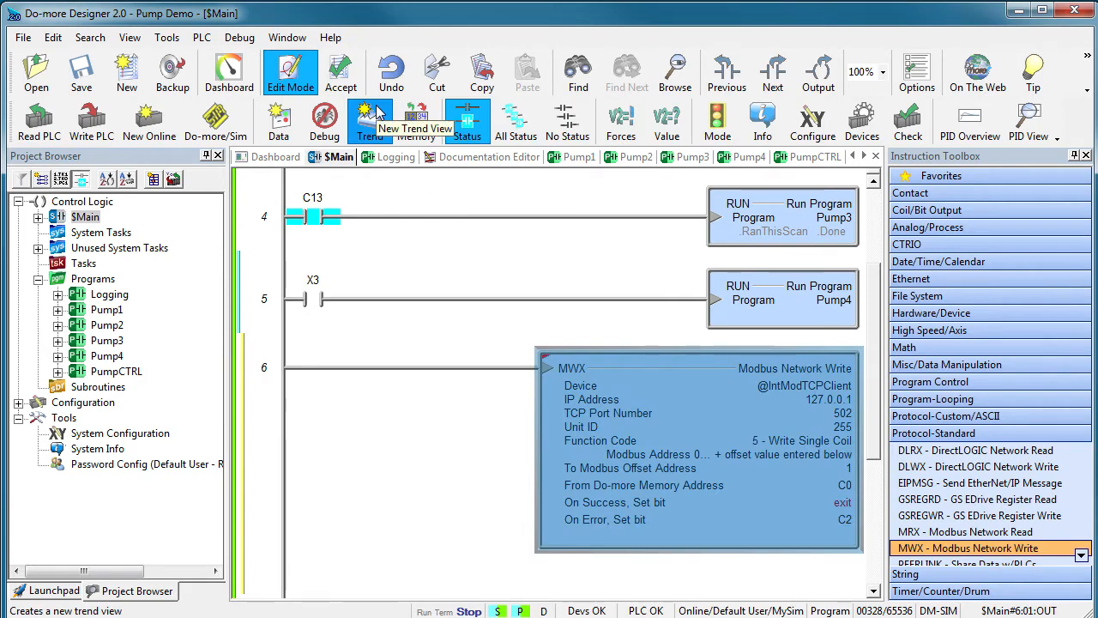
double_click(695, 367)
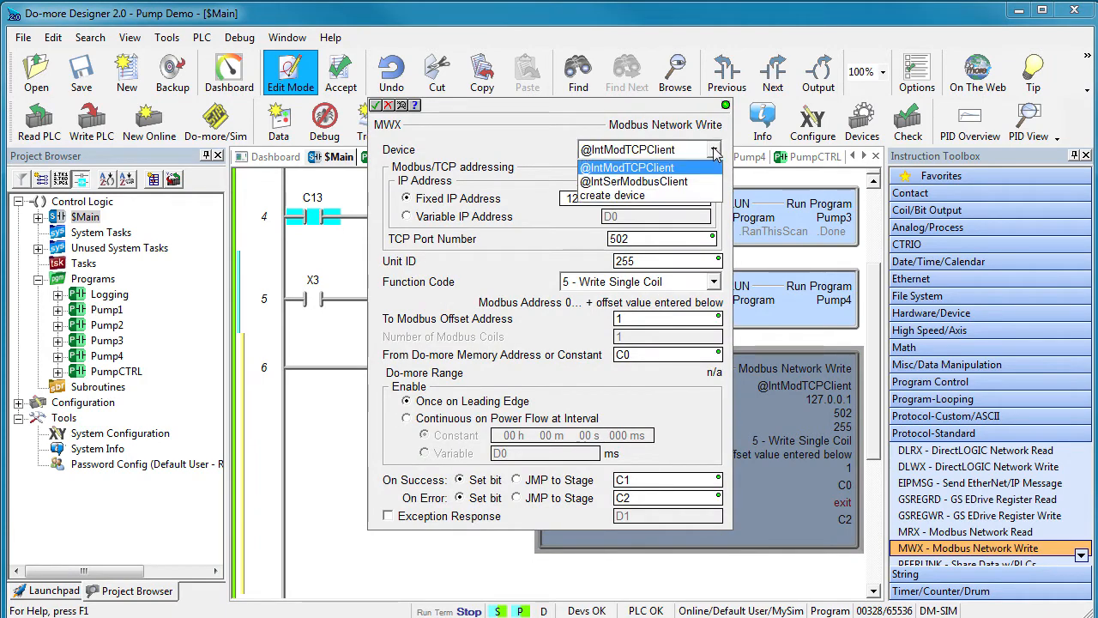
left_click(635, 196)
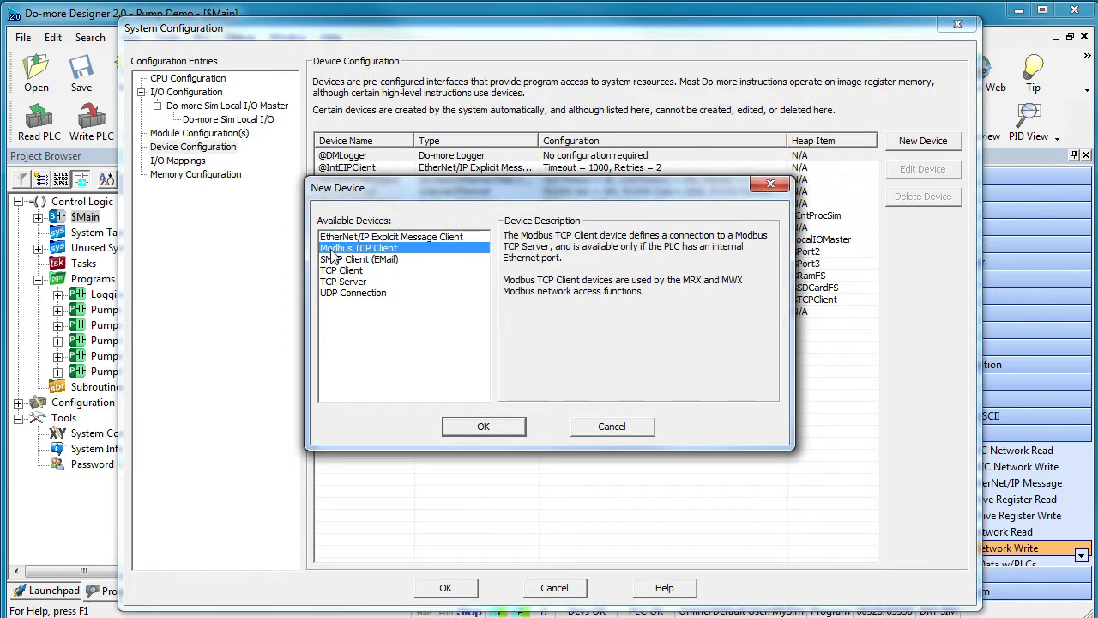
left_click(484, 426)
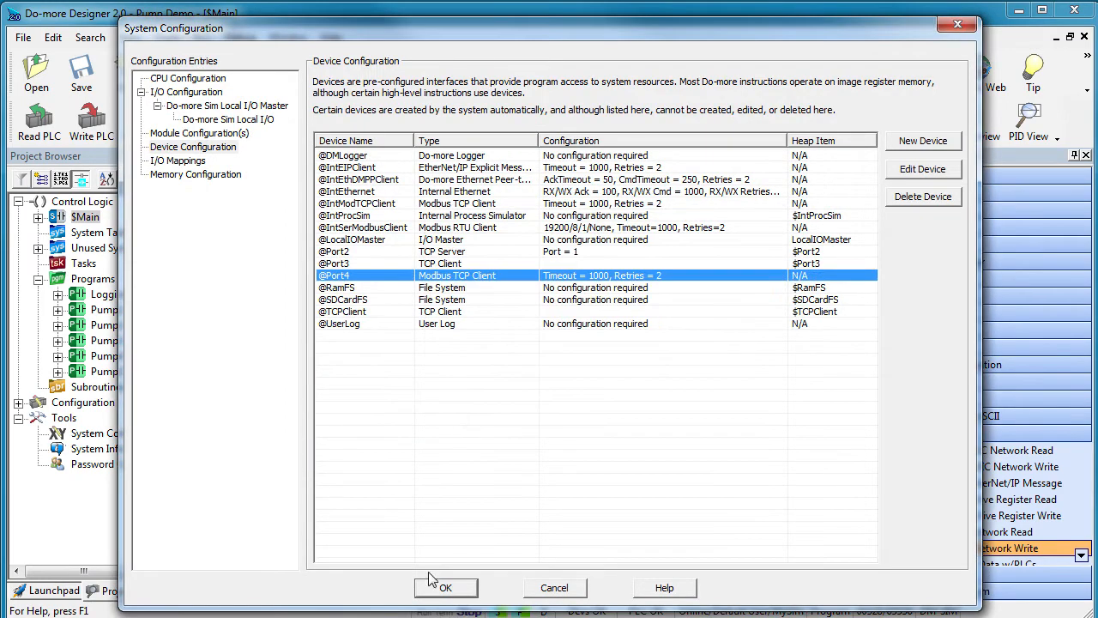
left_click(447, 587)
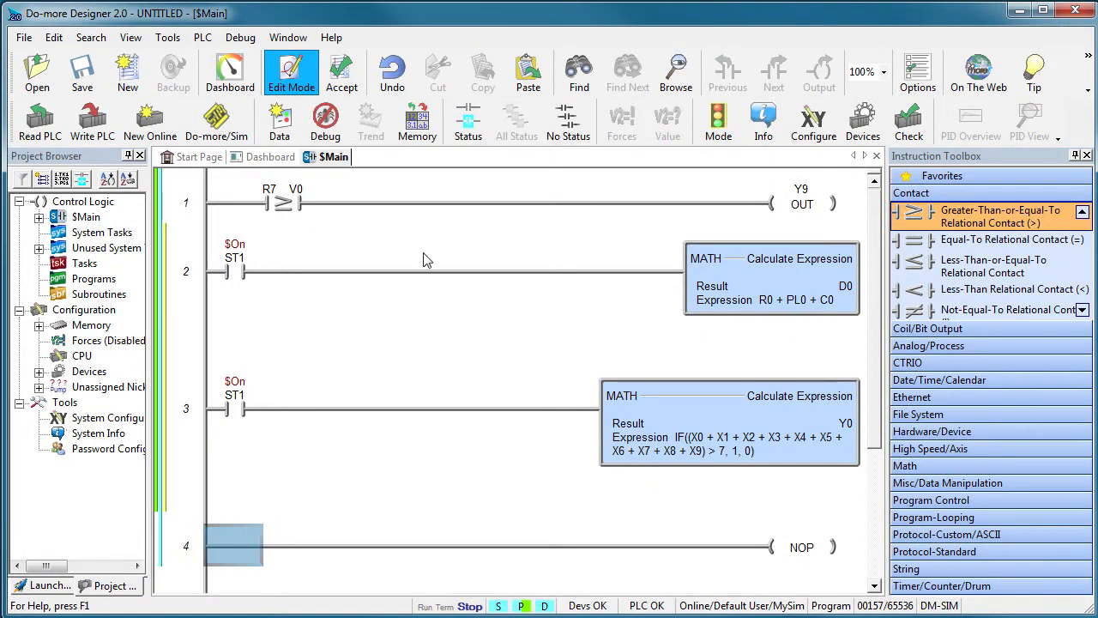
Browse the memory block list in New Memory View, then cancel it
left_click(416, 121)
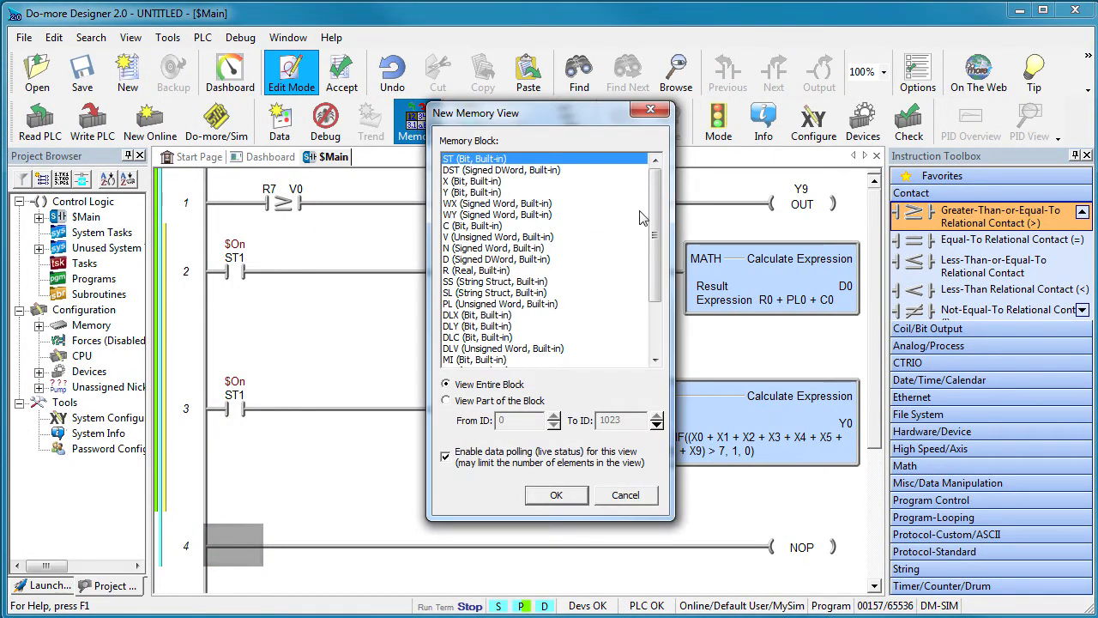
scroll("down", 3)
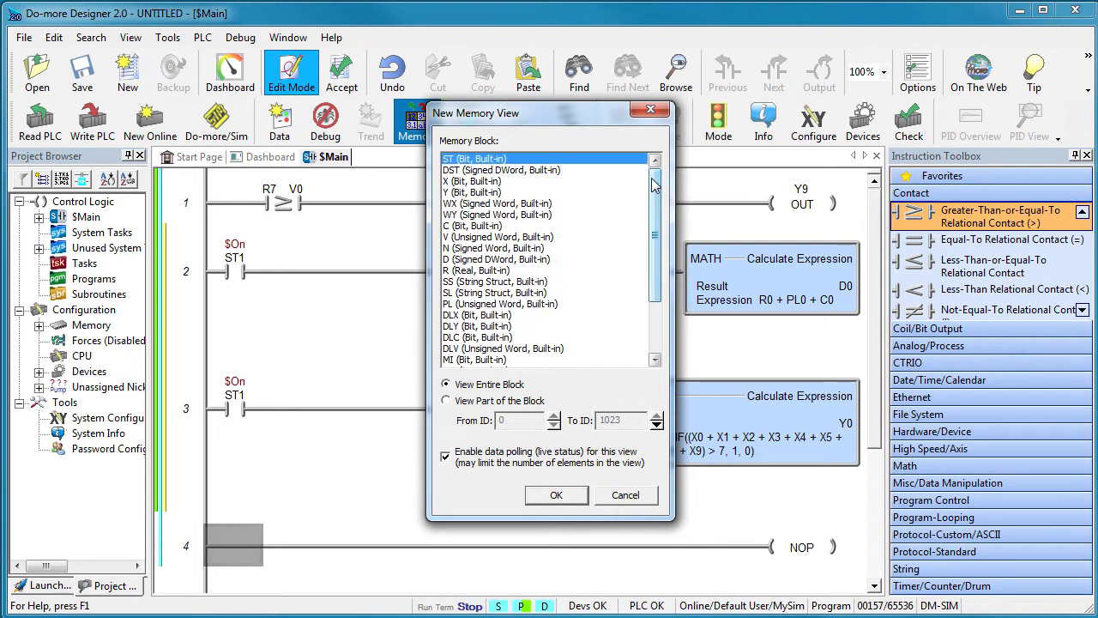
mouse_move(649, 364)
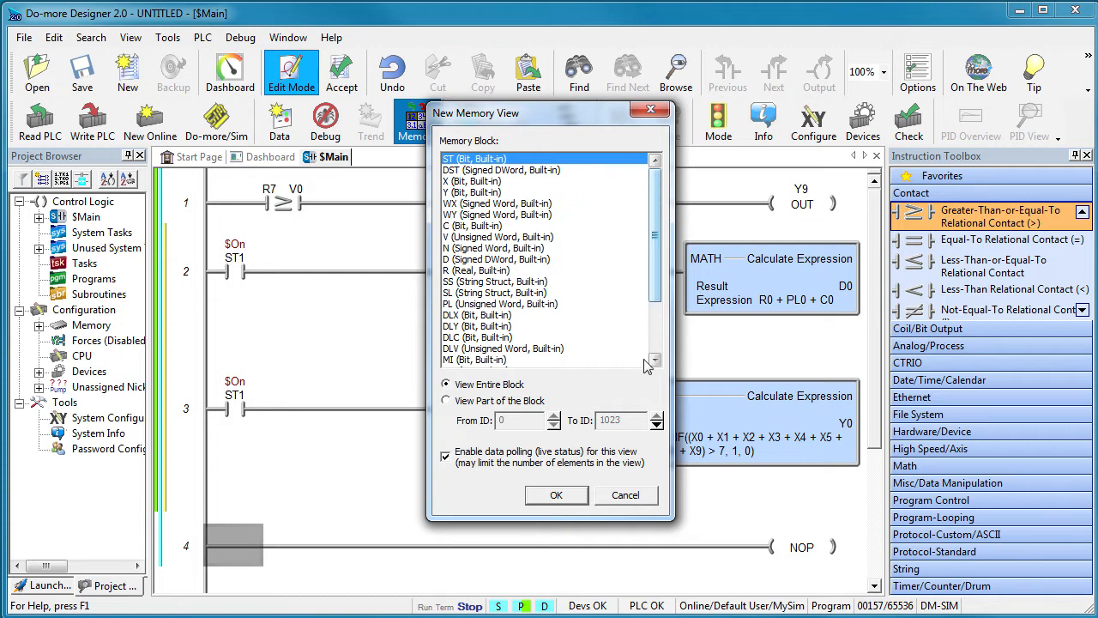
left_click(625, 494)
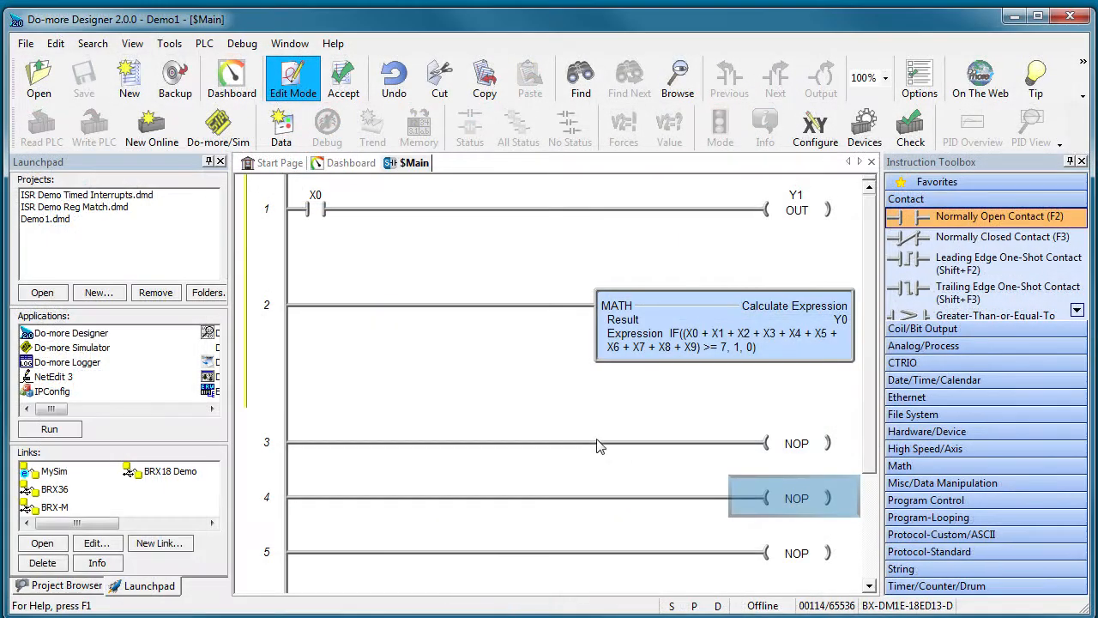
Edit the MATH expression setting Y0 from the X0–X9 IF, then switch to the Pump Demo project
double_click(724, 326)
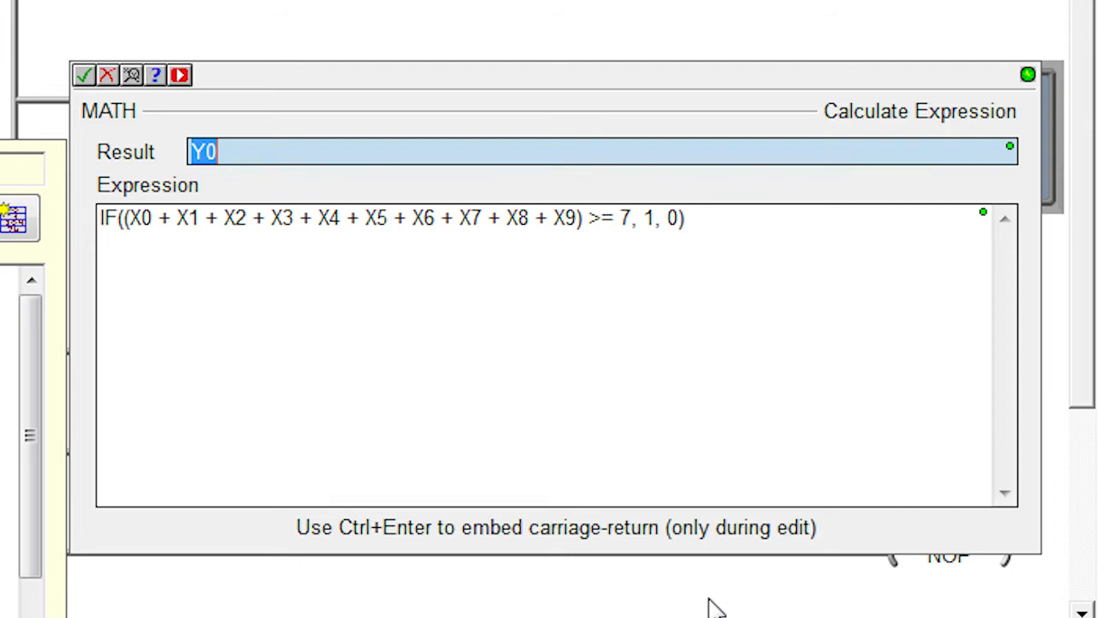
left_click(83, 76)
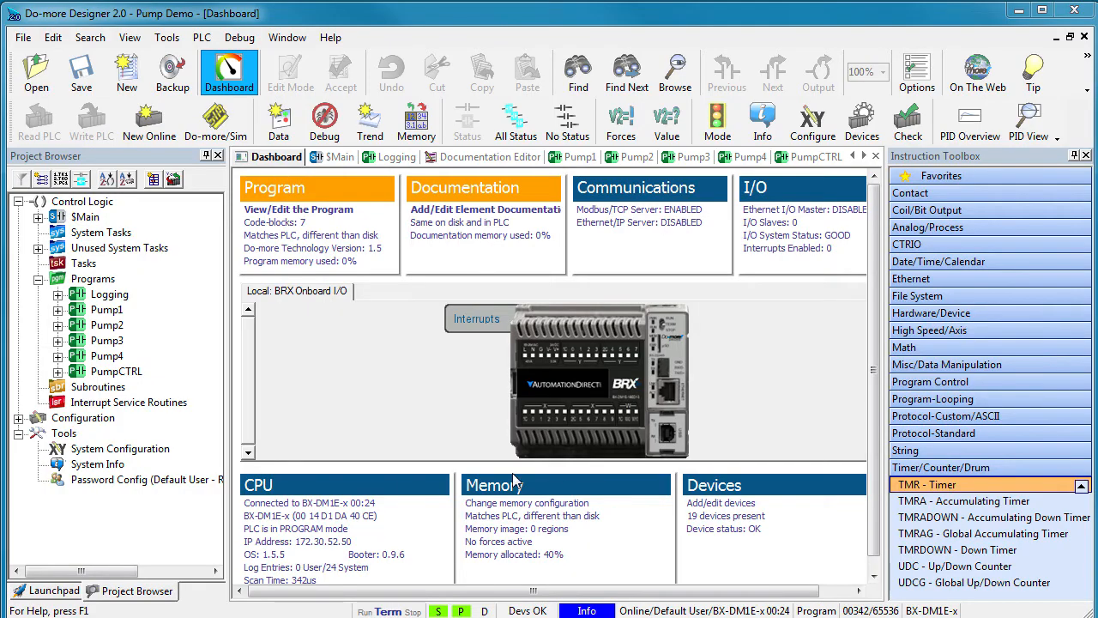
mouse_move(635, 426)
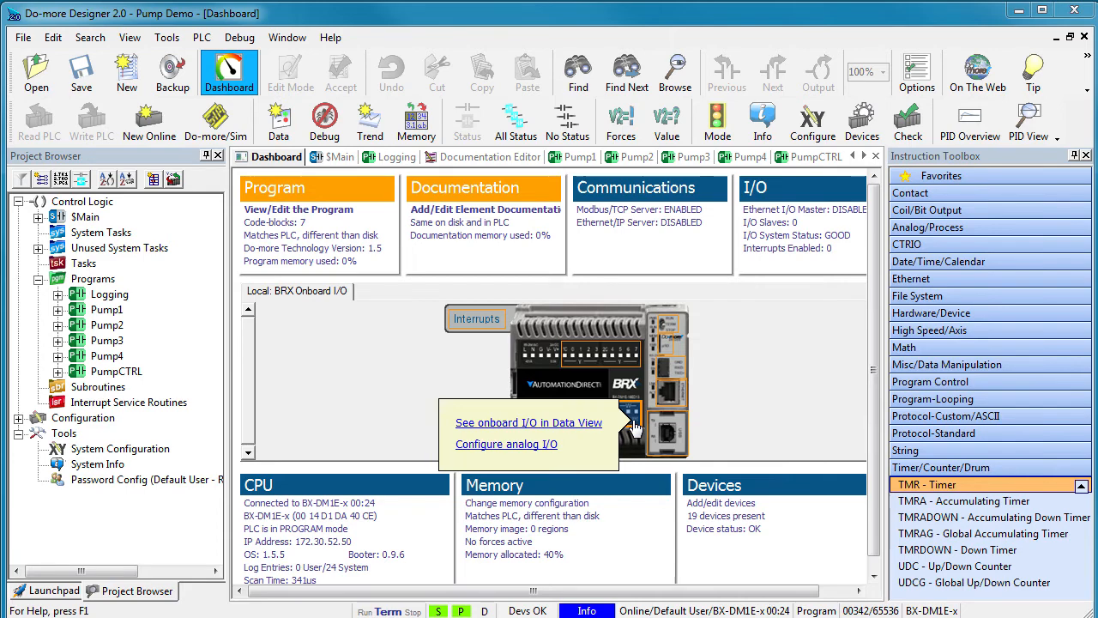
left_click(505, 442)
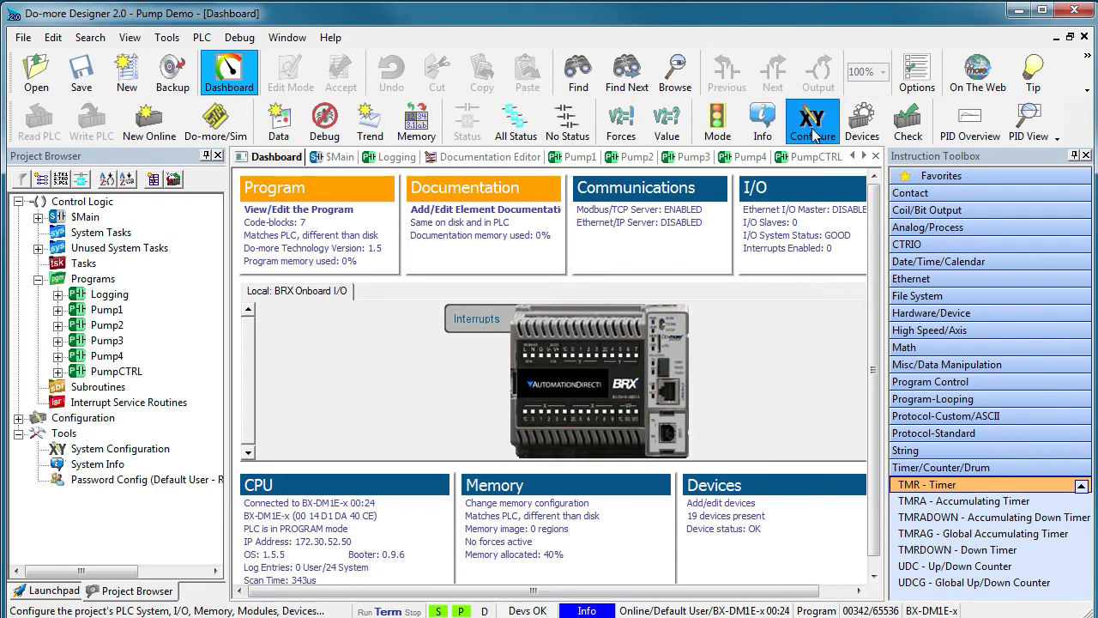
Browse CPU, I/O, Device and Memory Configuration entries in System Configuration
left_click(810, 120)
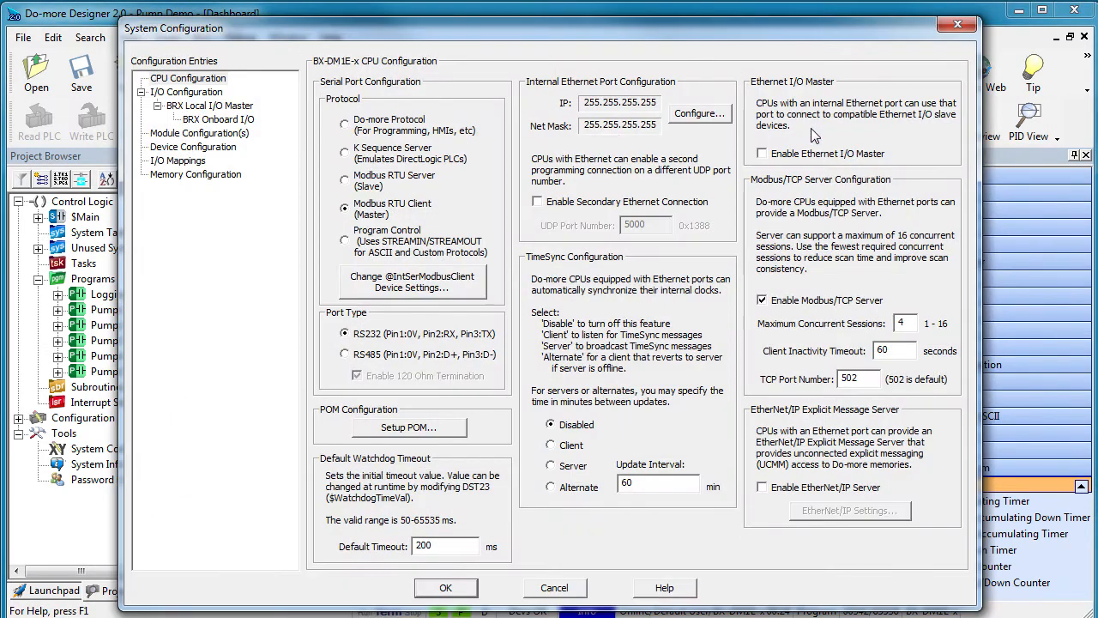
mouse_move(213, 266)
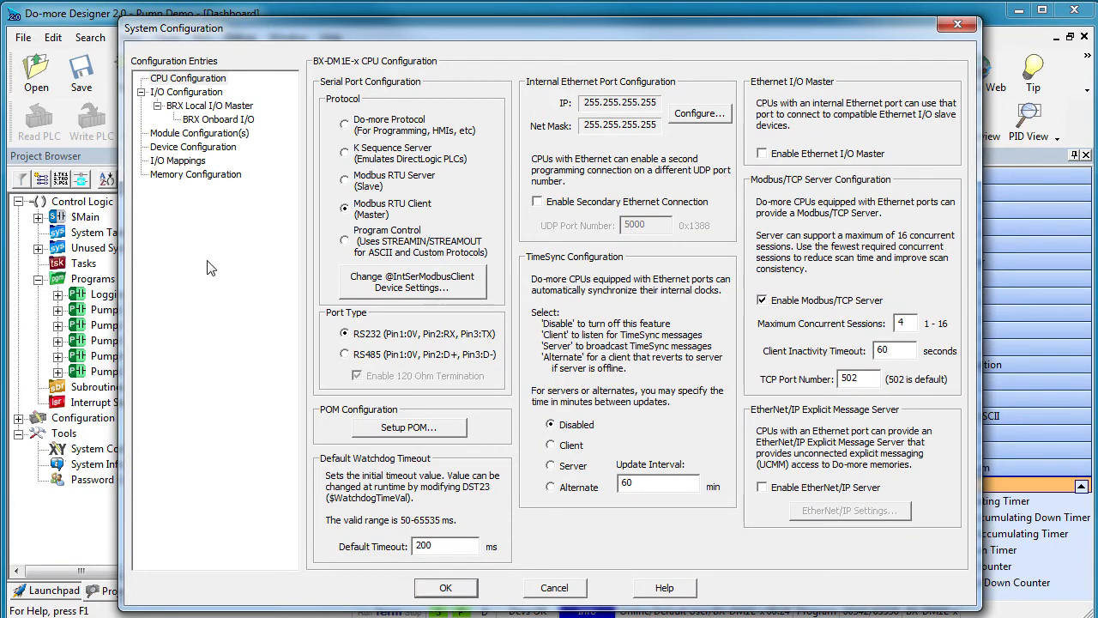
mouse_move(206, 265)
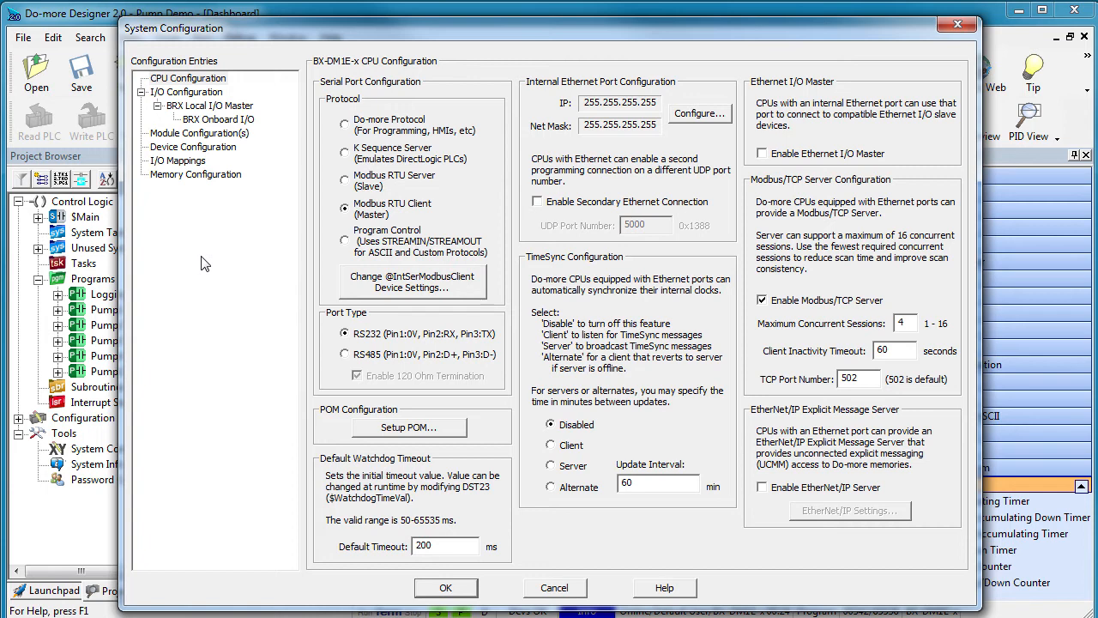
mouse_move(225, 70)
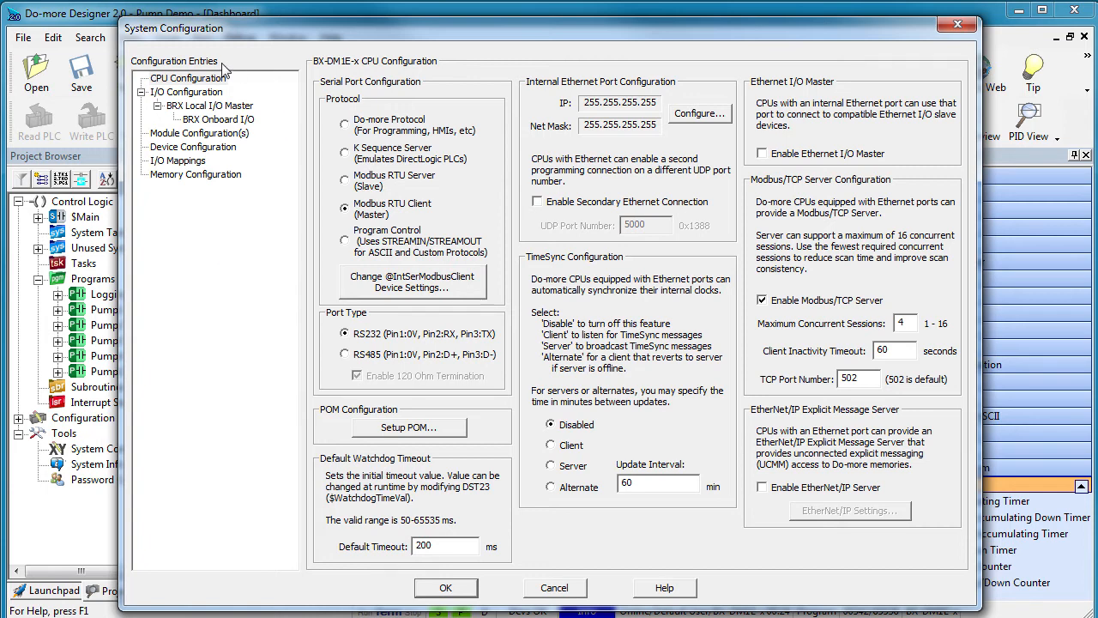
left_click(207, 105)
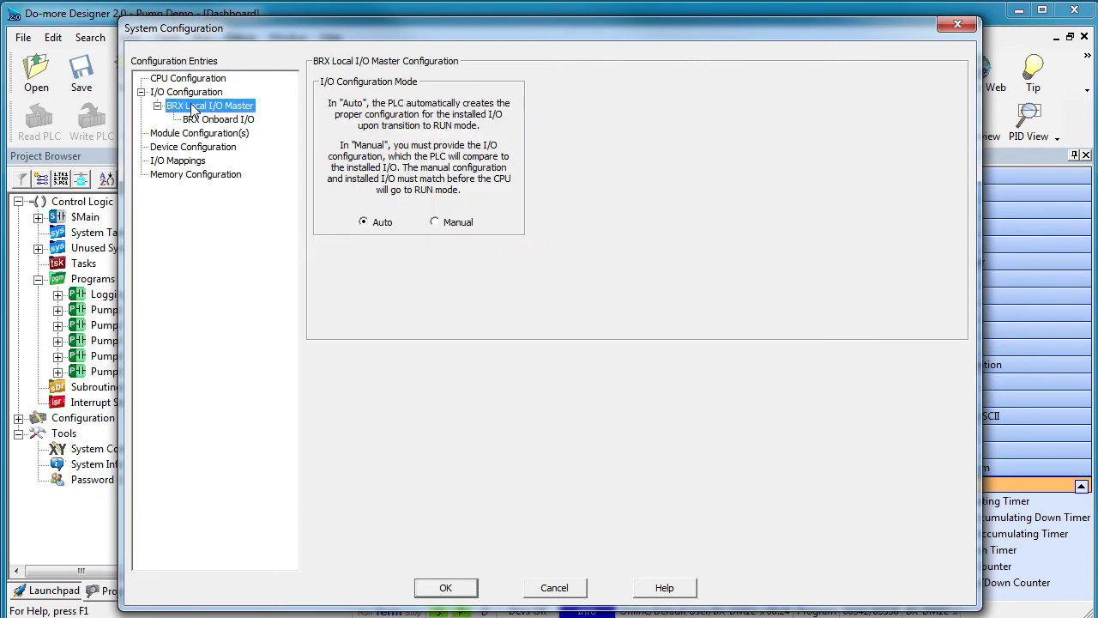
left_click(179, 161)
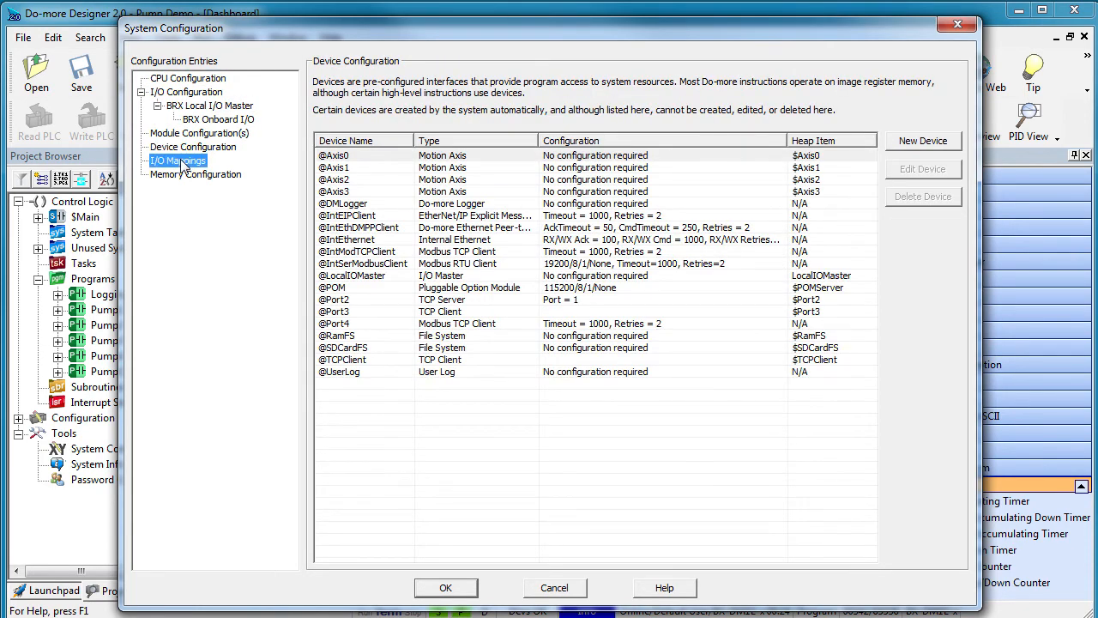
left_click(196, 175)
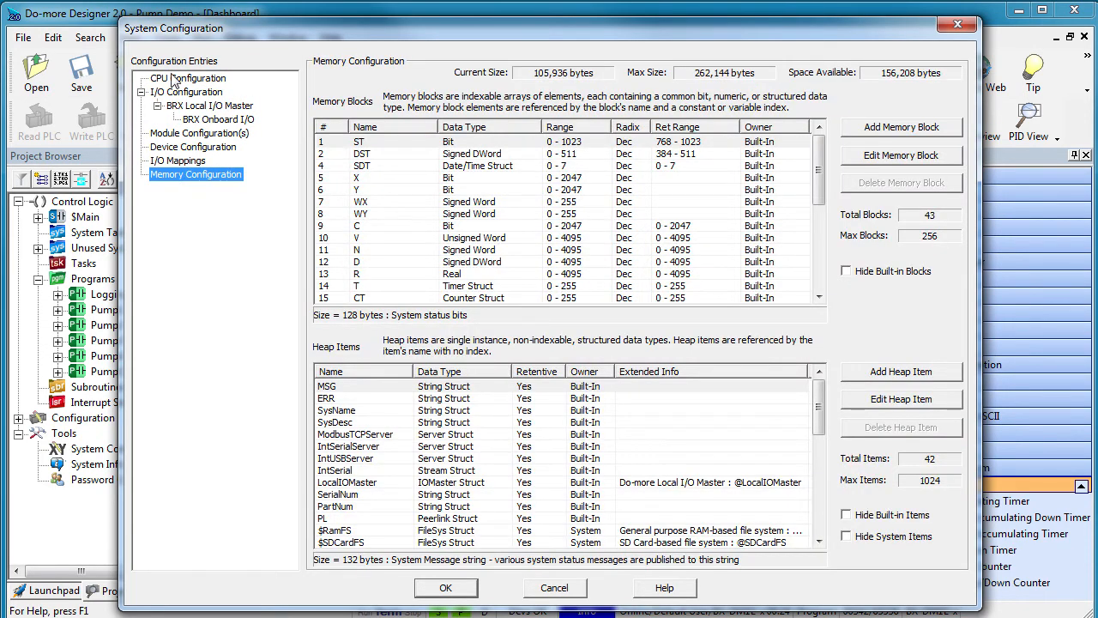
left_click(187, 79)
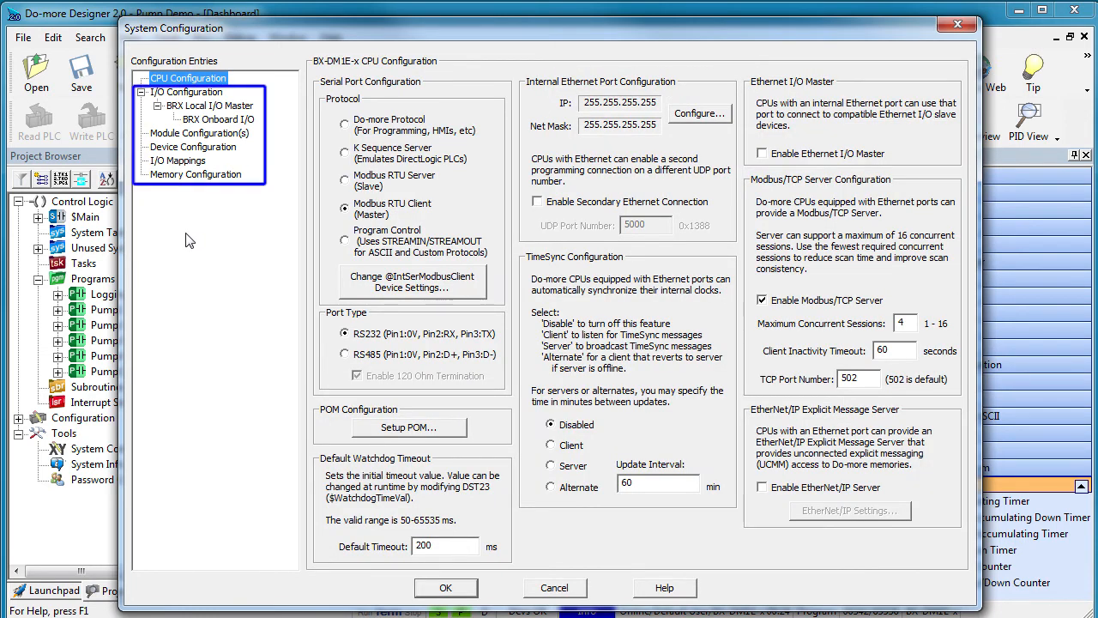
left_click(186, 93)
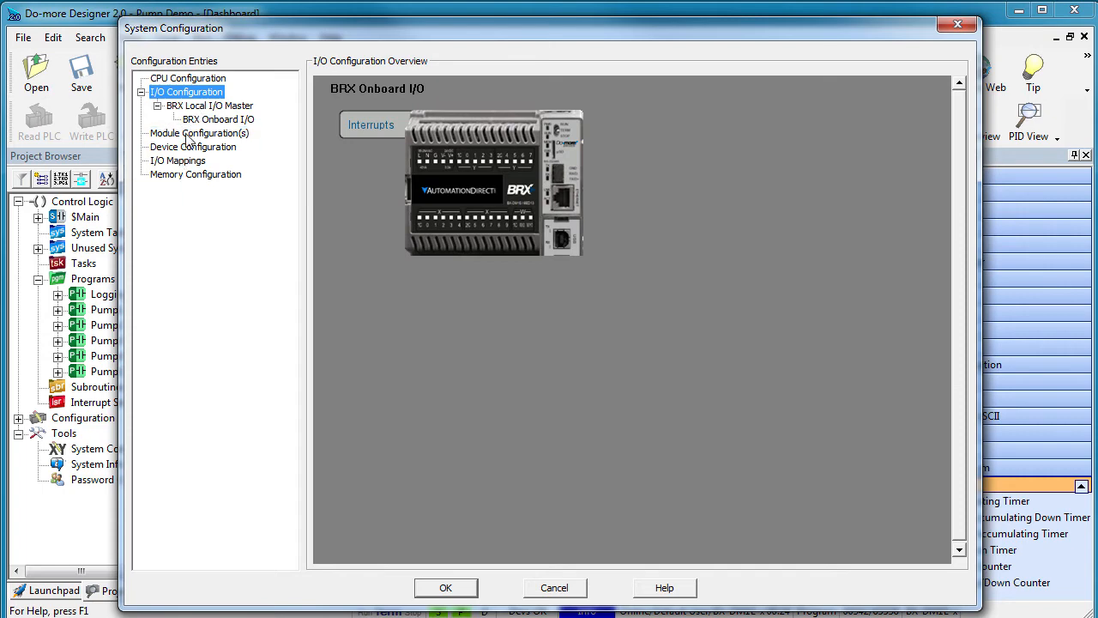
left_click(192, 146)
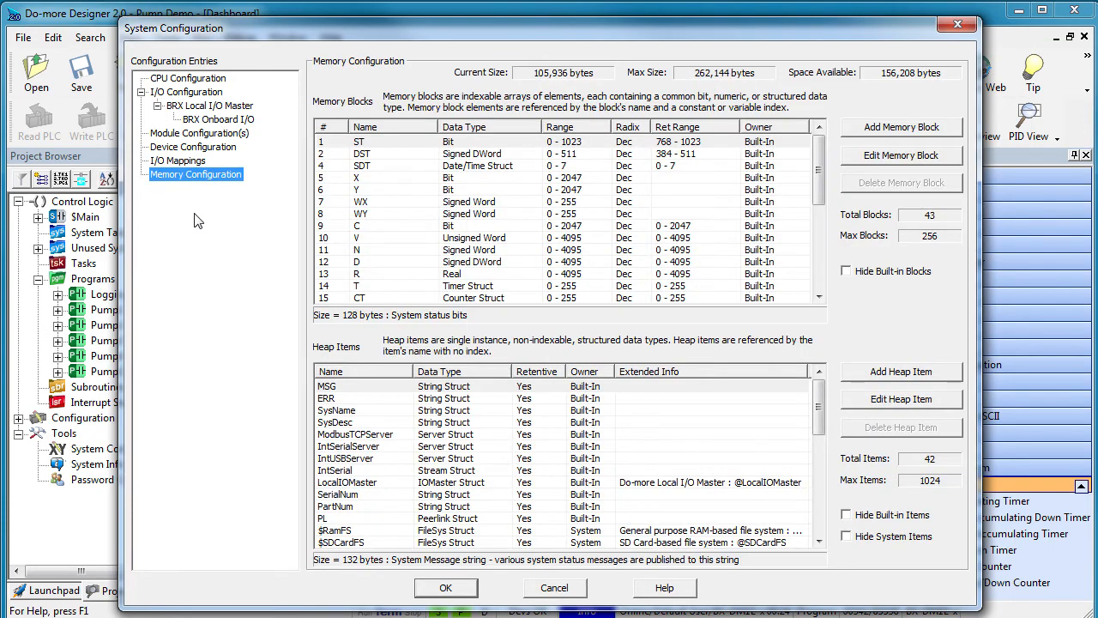
left_click(187, 79)
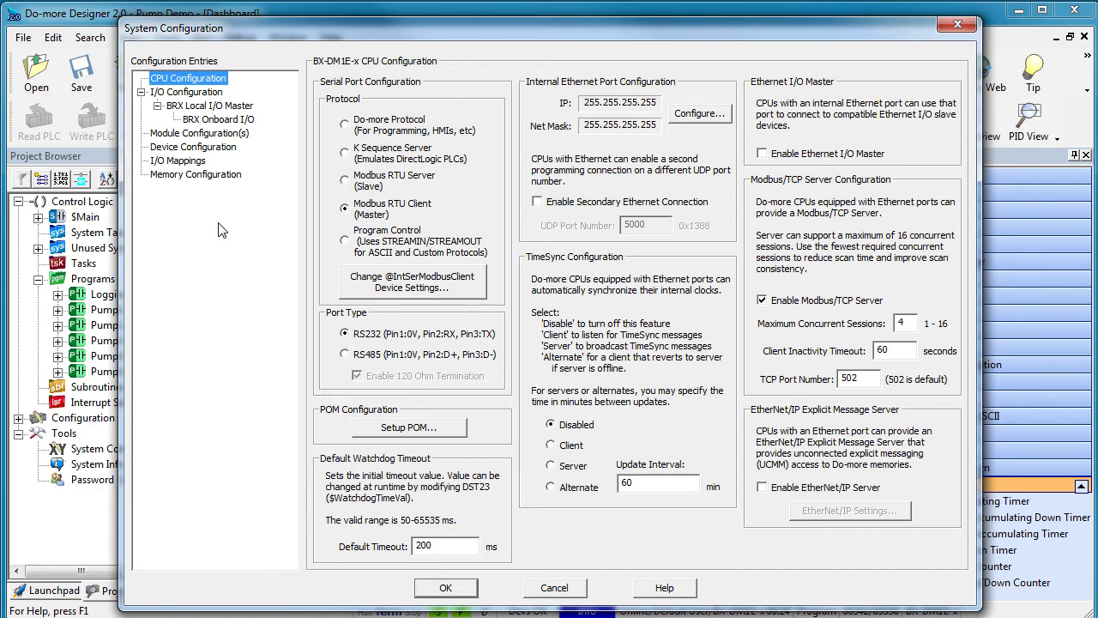
left_click(192, 147)
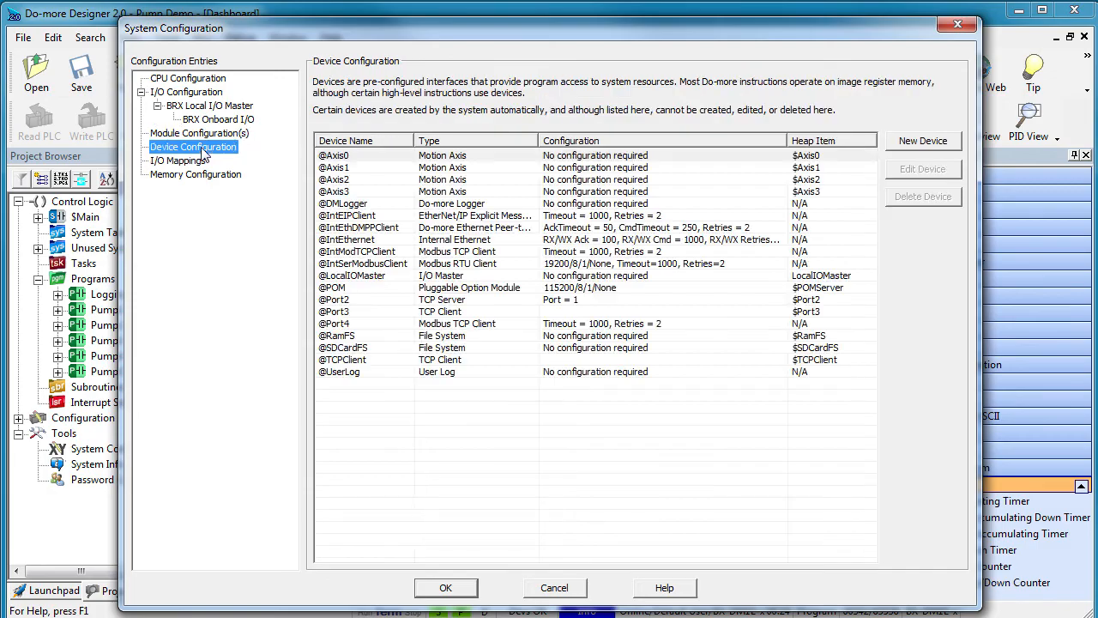
mouse_move(198, 172)
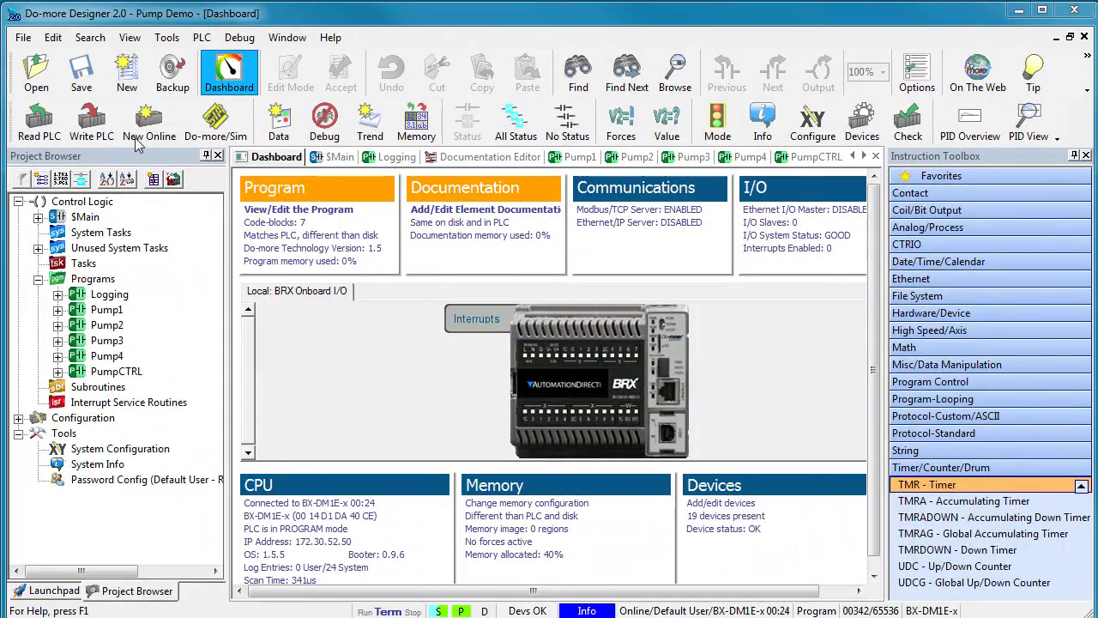
Start downloading the Pump Demo project to the PLC via Write PLC
left_click(91, 120)
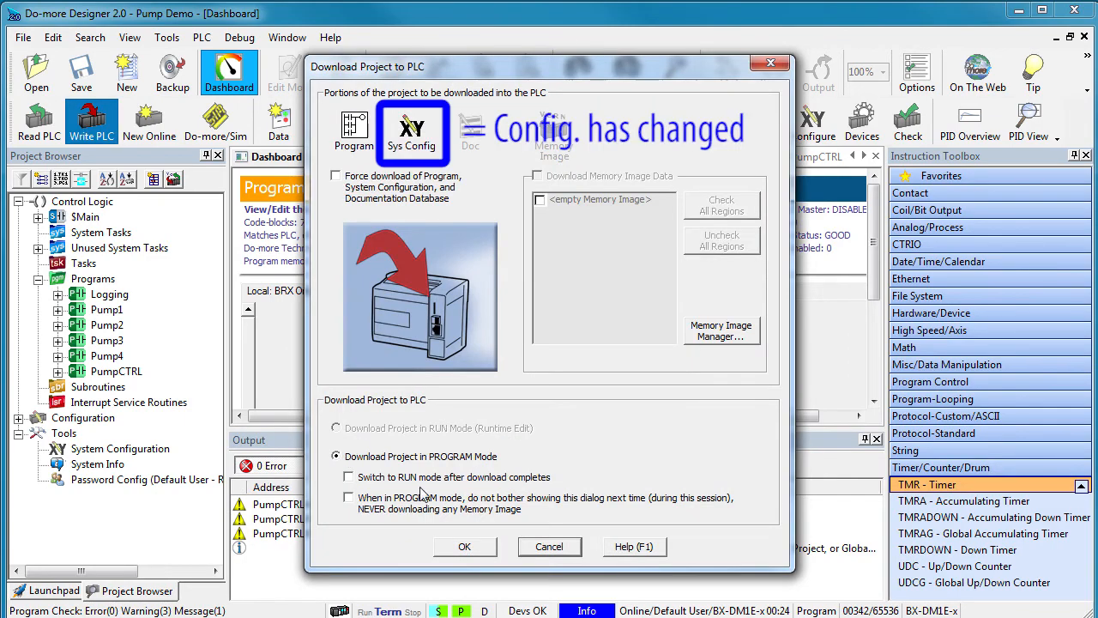